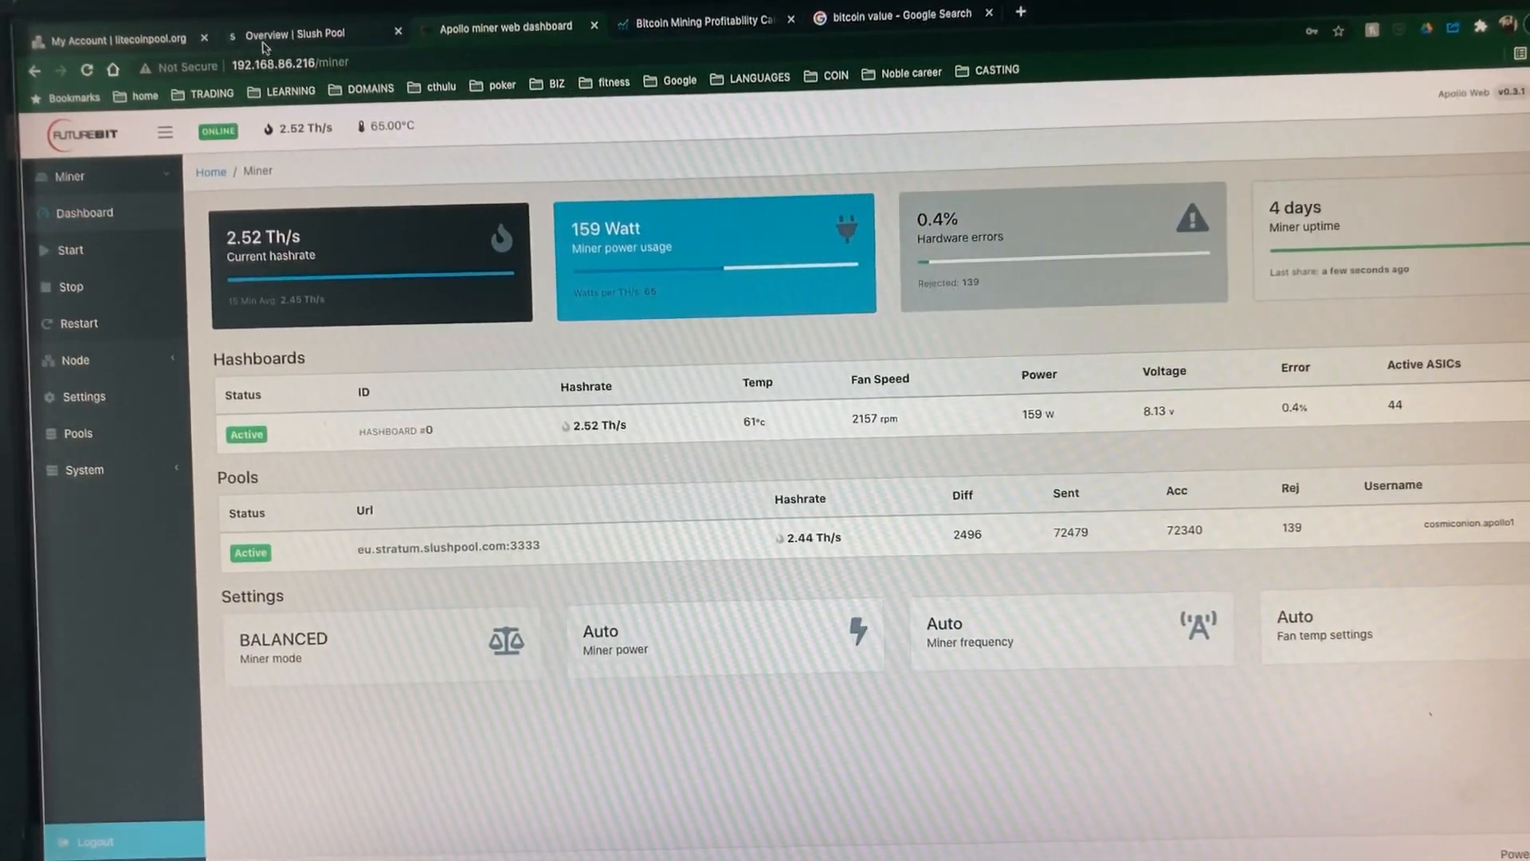
Step: Show Slush Pool's 2.526 TH/s scoring hashrate, recent hashrate chart and rewards
{"action": "left_click", "coordinate": [292, 34]}
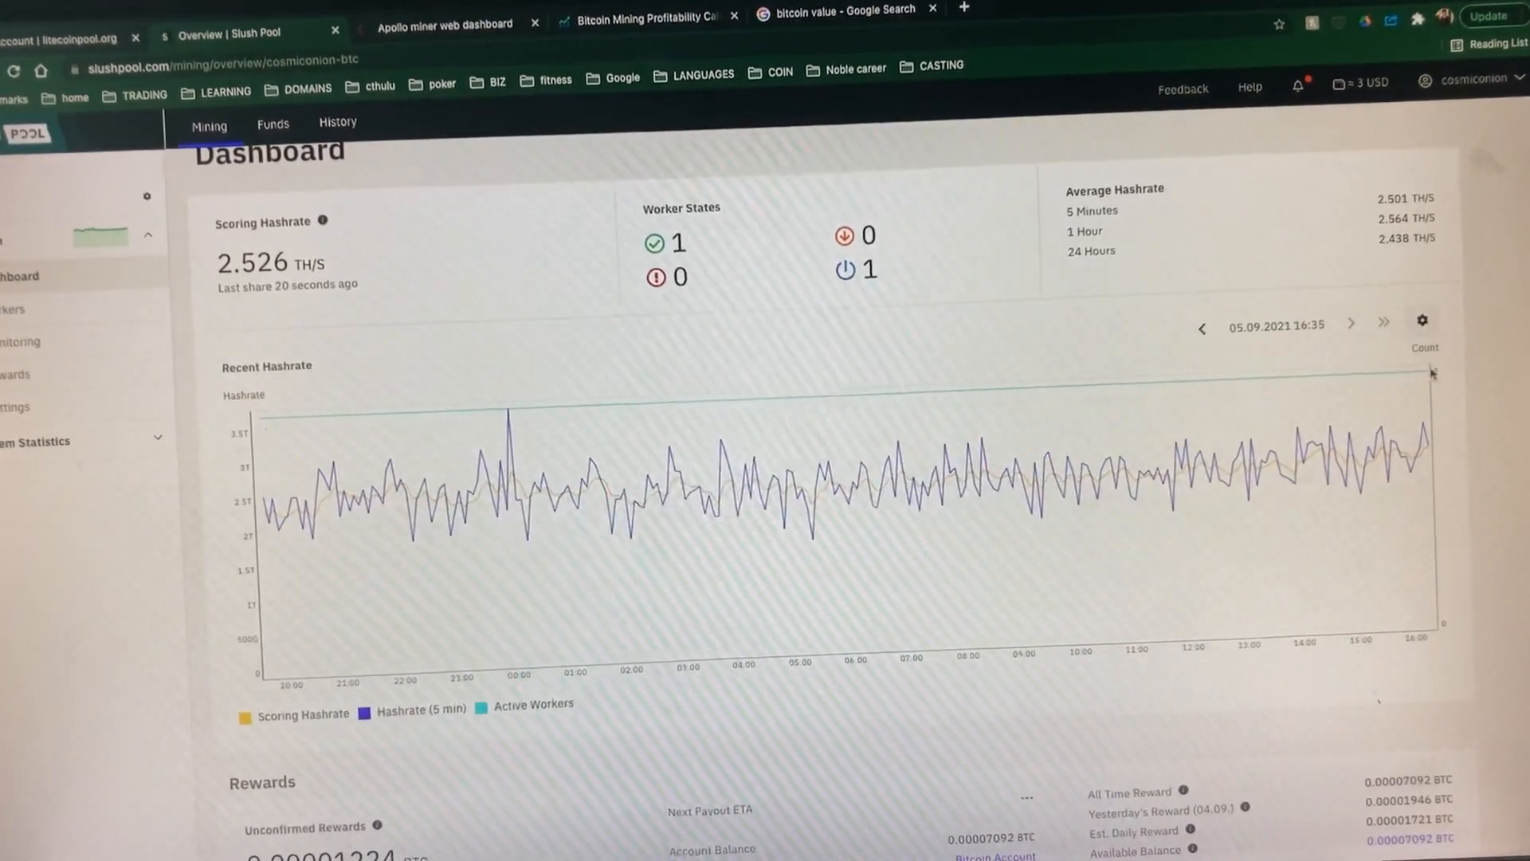
{"action": "scroll", "scroll_direction": "down", "scroll_amount": 3}
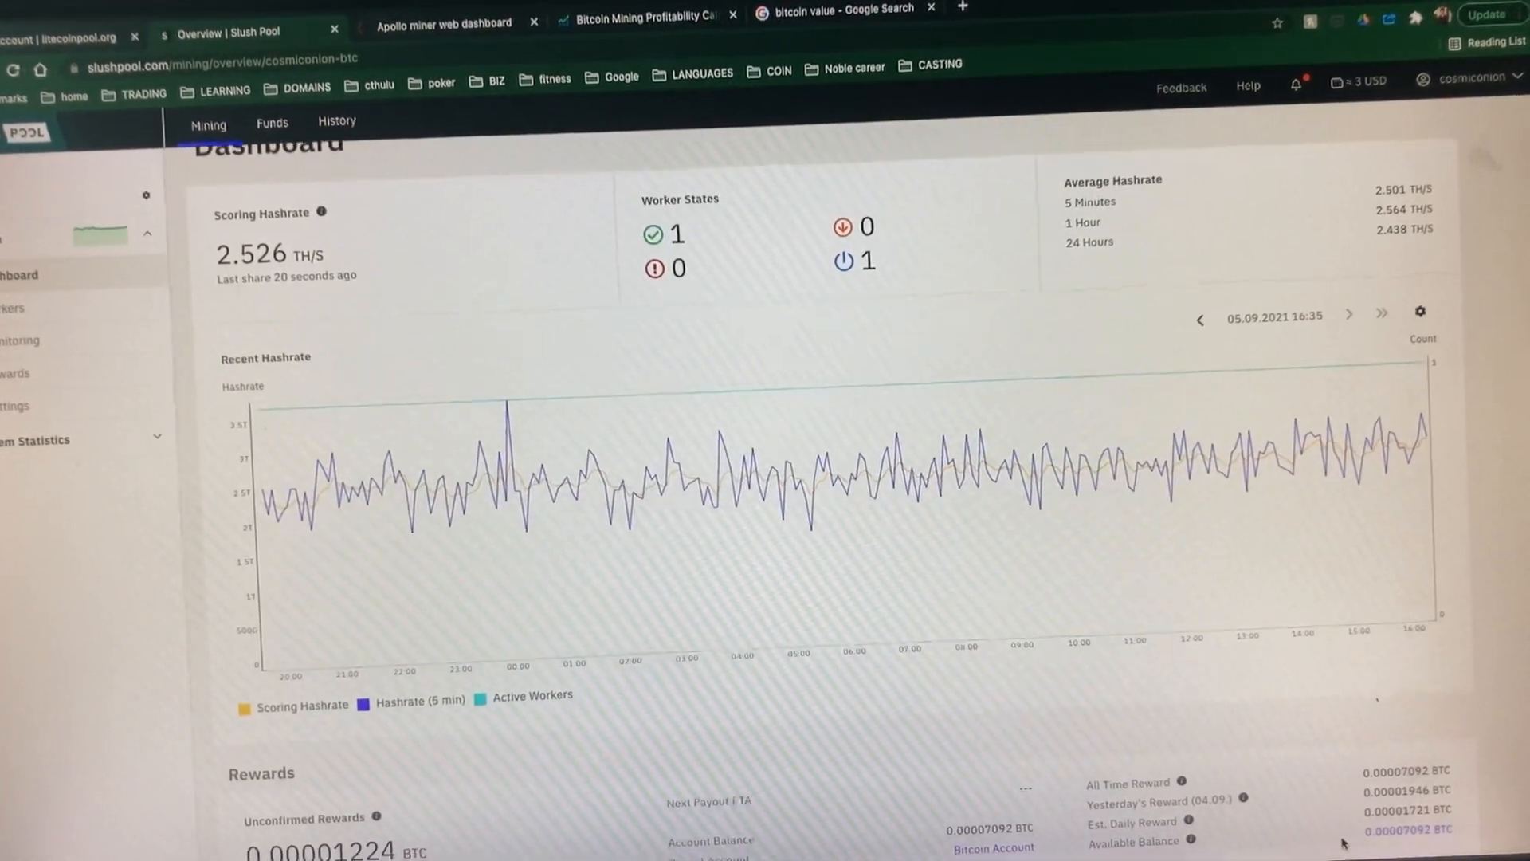
{"action": "scroll", "scroll_direction": "down", "scroll_amount": 3}
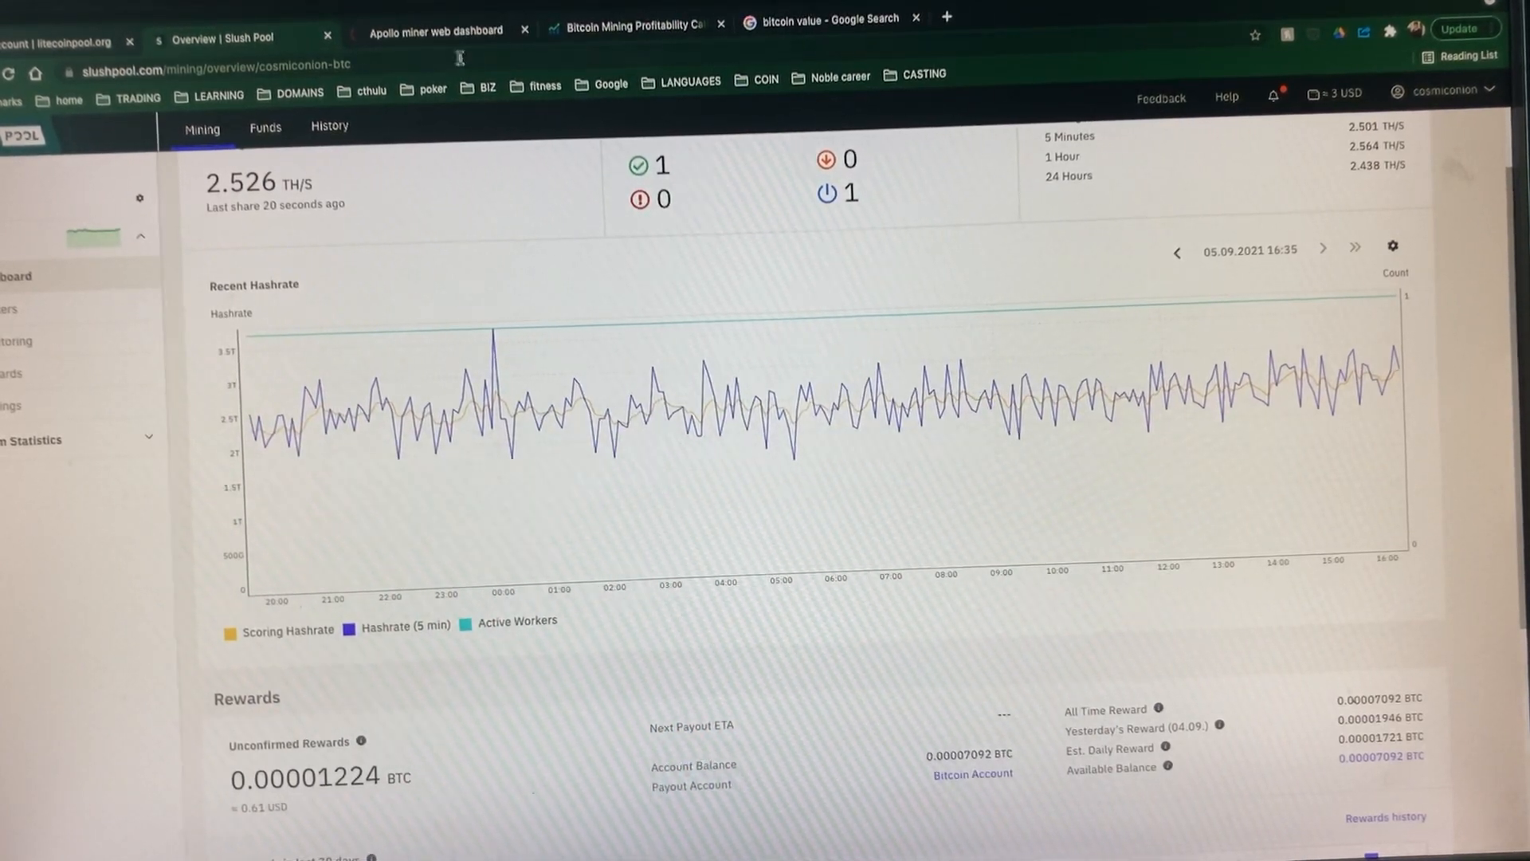
Step: View CryptoCompare's profitability for 2.432 TH/s at 159 W: $6.12 monthly profit
{"action": "left_click", "coordinate": [629, 24]}
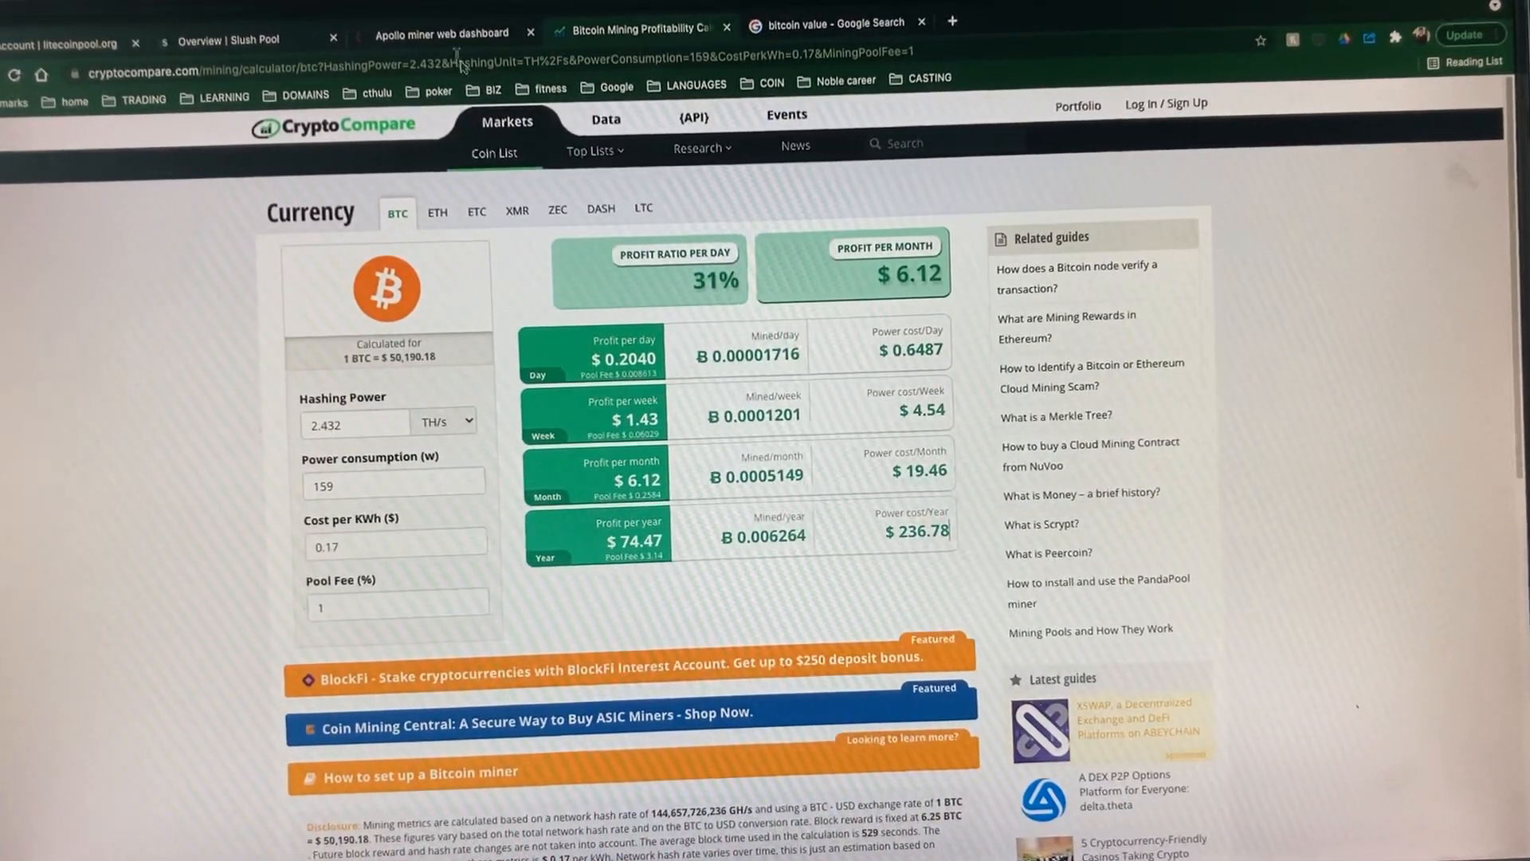
{"action": "left_click", "coordinate": [230, 40]}
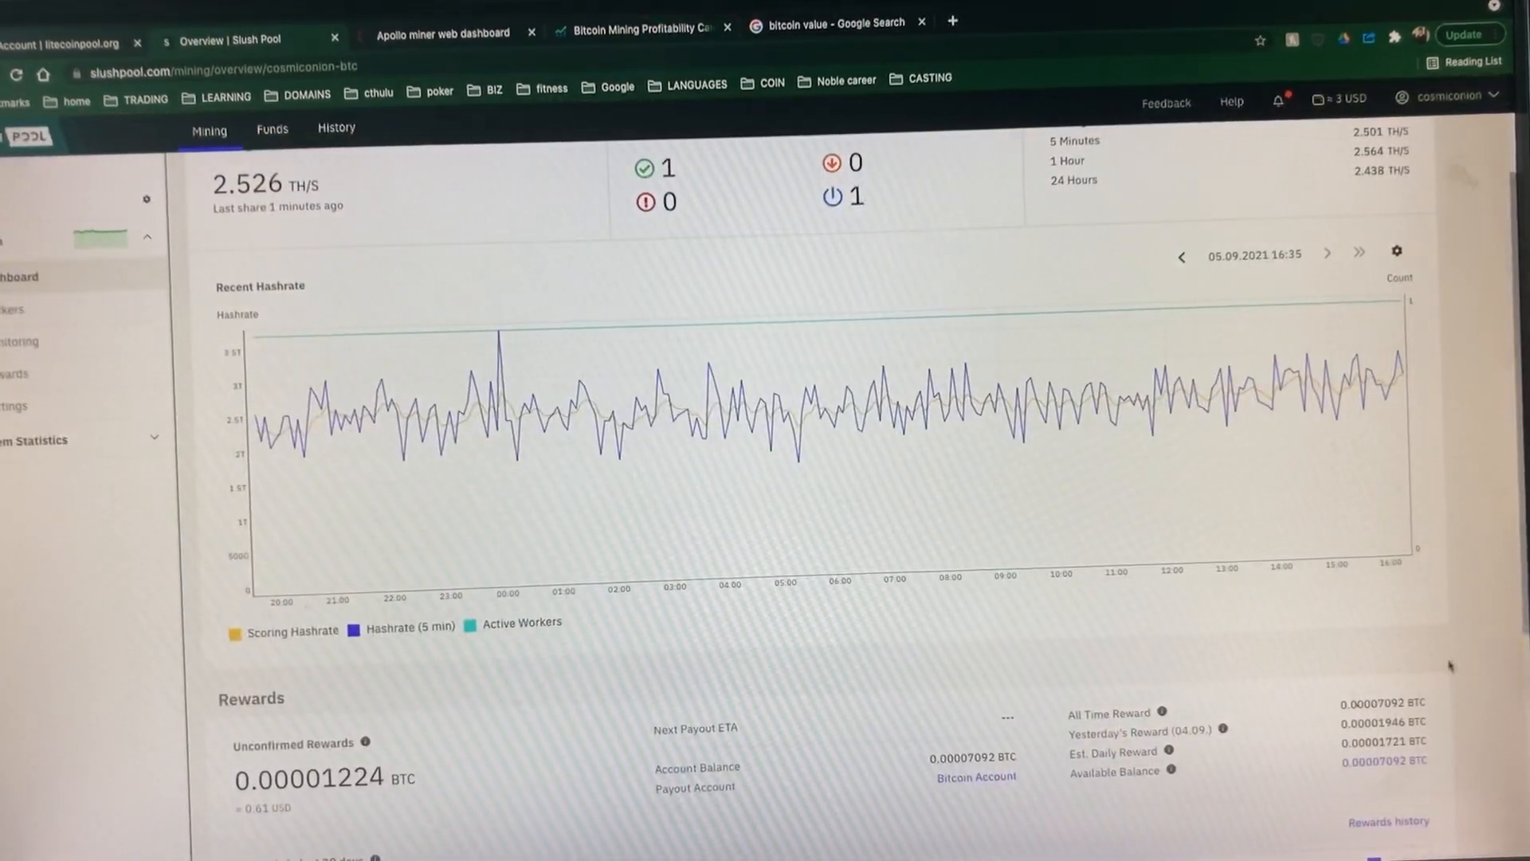
{"action": "mouse_move", "coordinate": [1366, 369]}
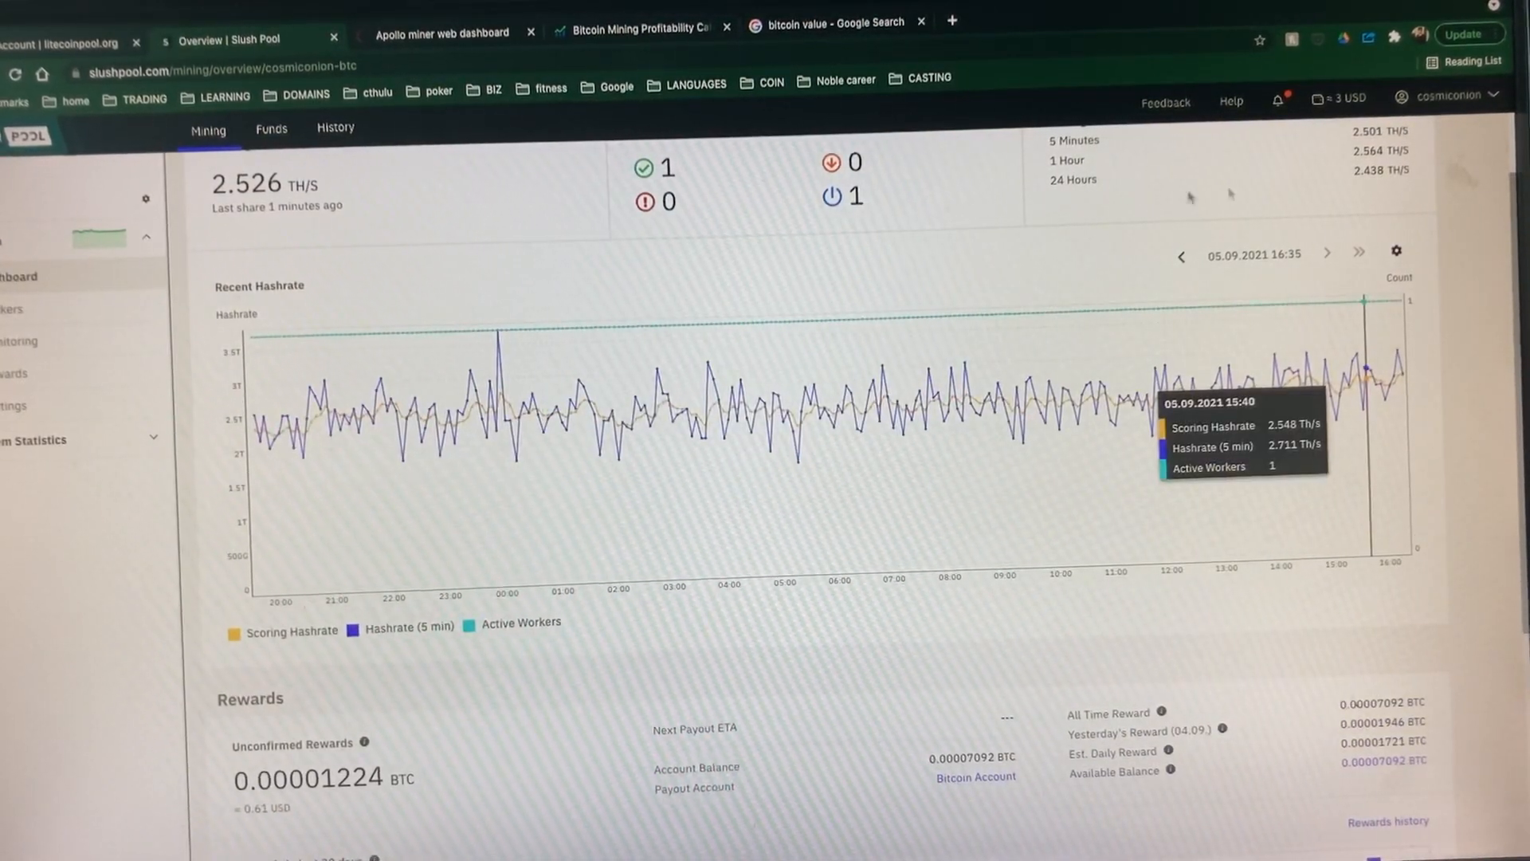
{"action": "mouse_move", "coordinate": [1317, 181]}
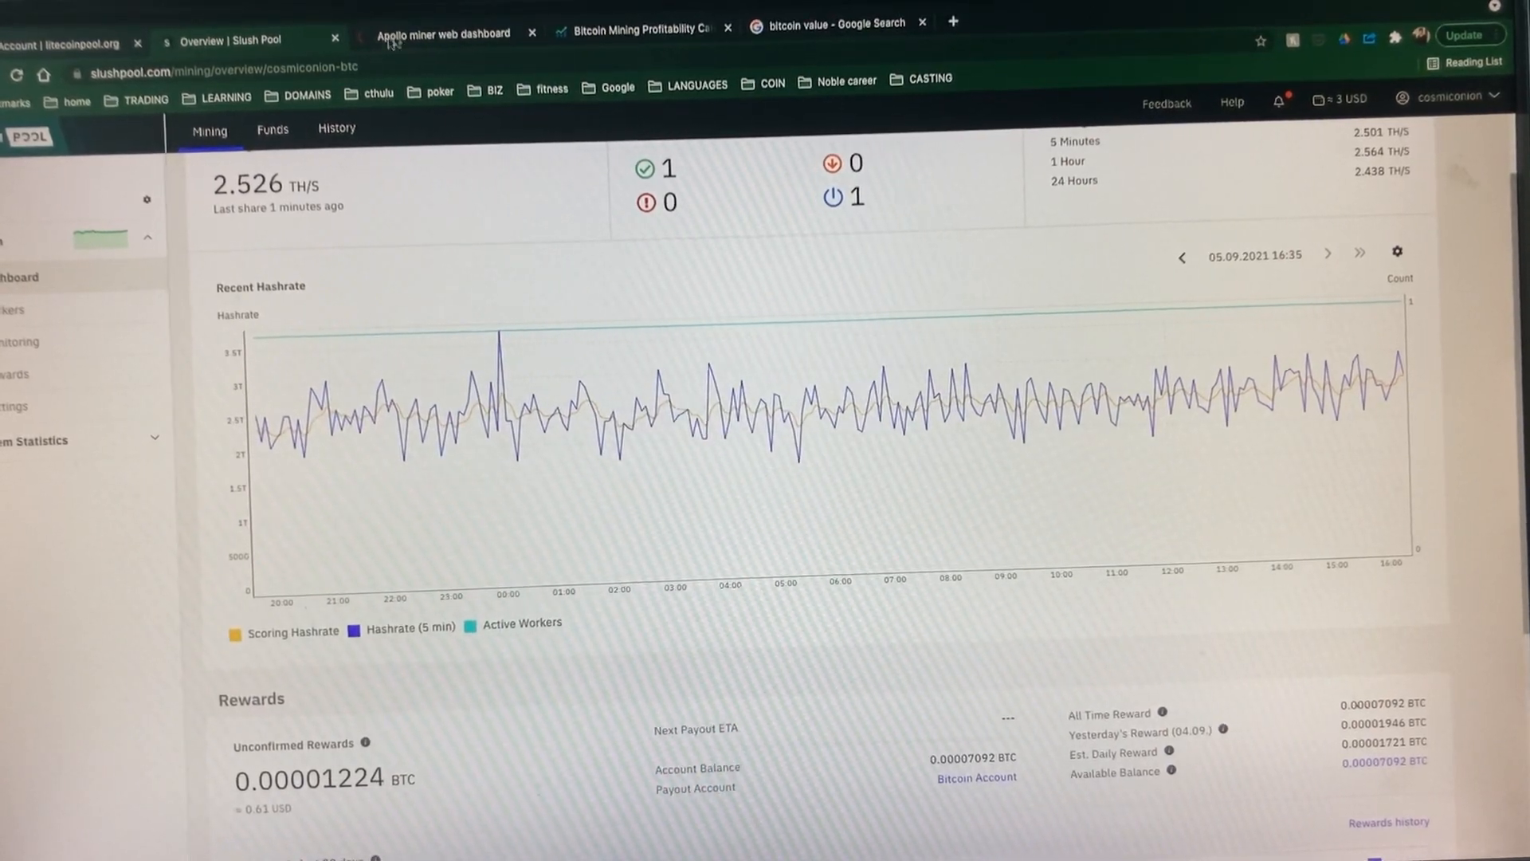
{"action": "left_click", "coordinate": [635, 26]}
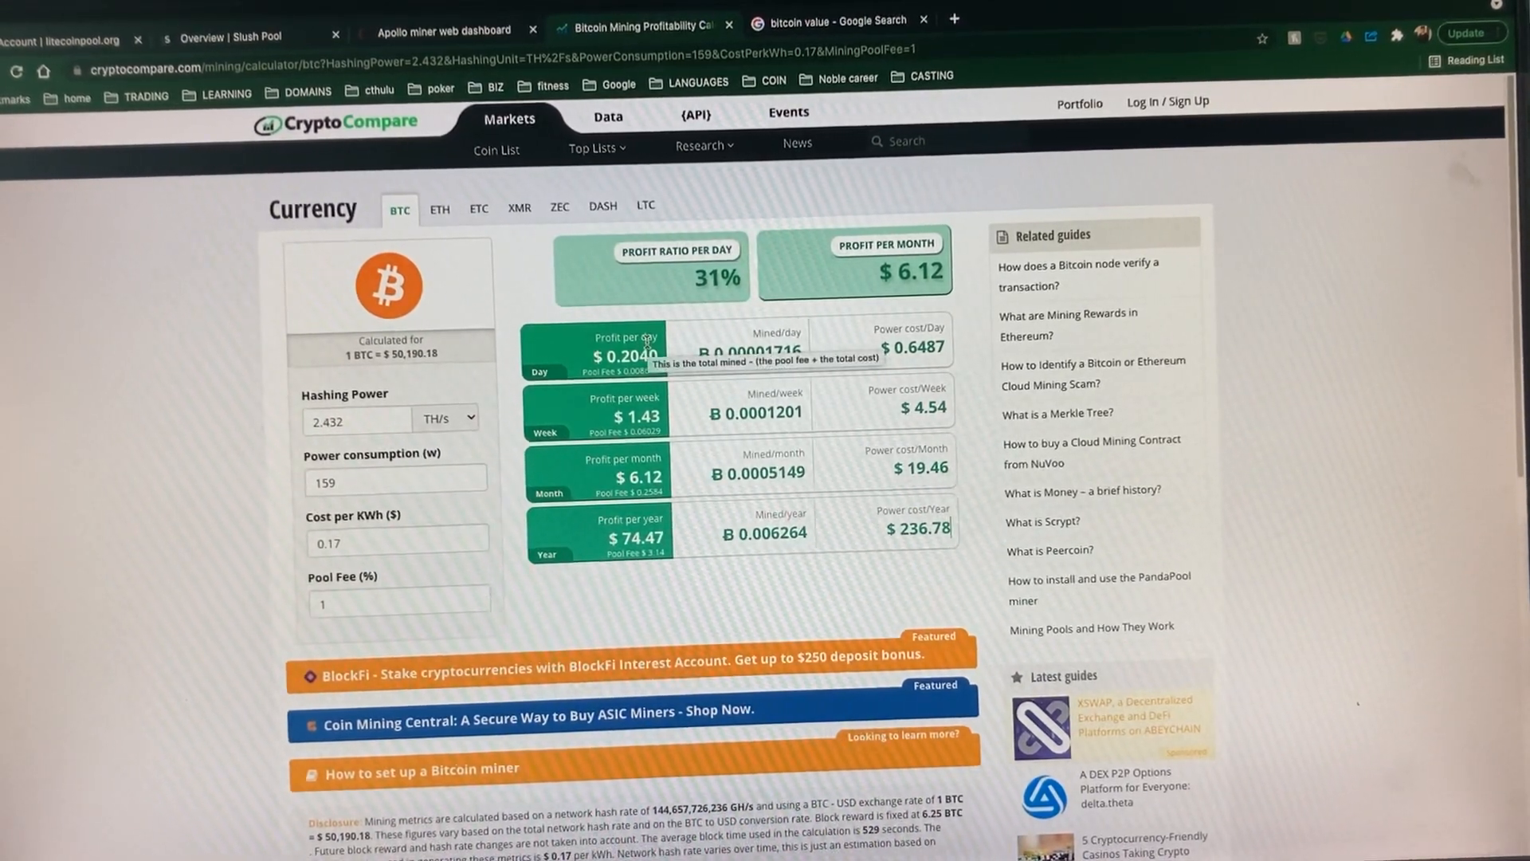
{"action": "mouse_move", "coordinate": [648, 574]}
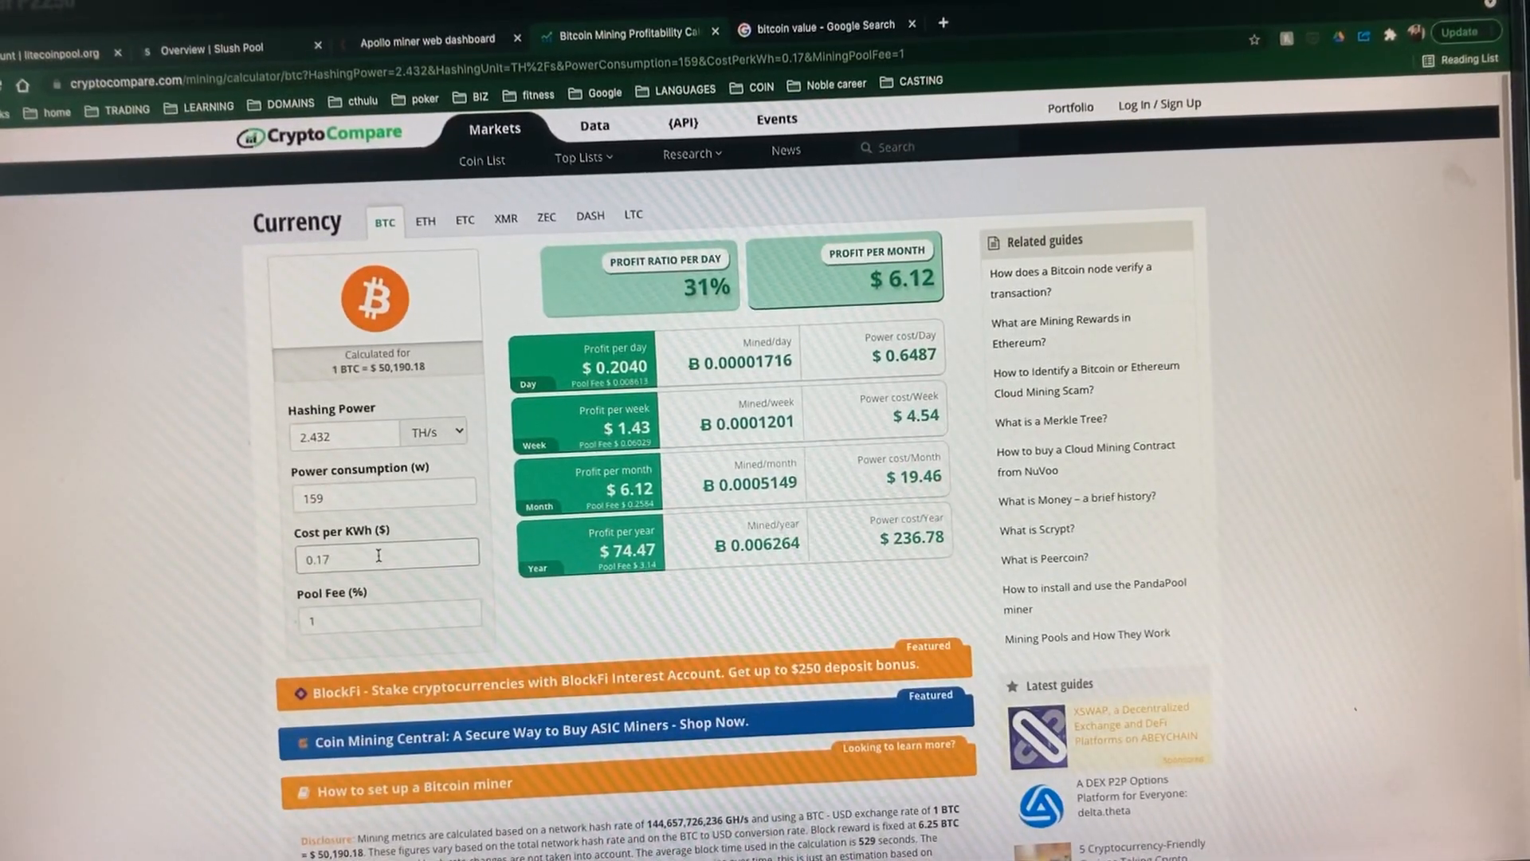
Step: Set electricity cost to 0.1 per kWh for $14.13 monthly, then show the Apollo dashboard
{"action": "type", "text": "0.1"}
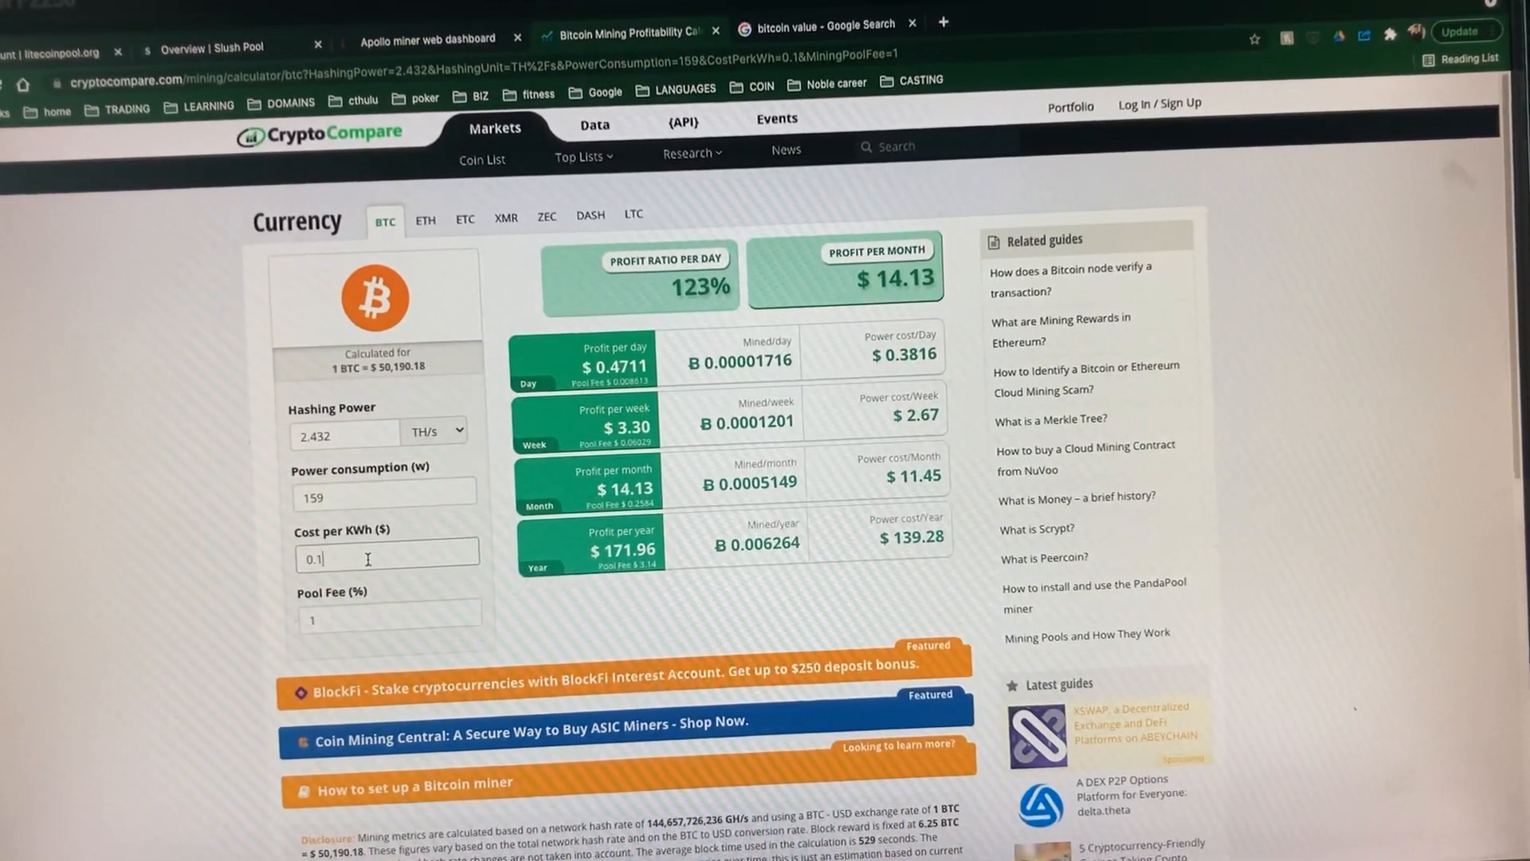
{"action": "left_click", "coordinate": [426, 39]}
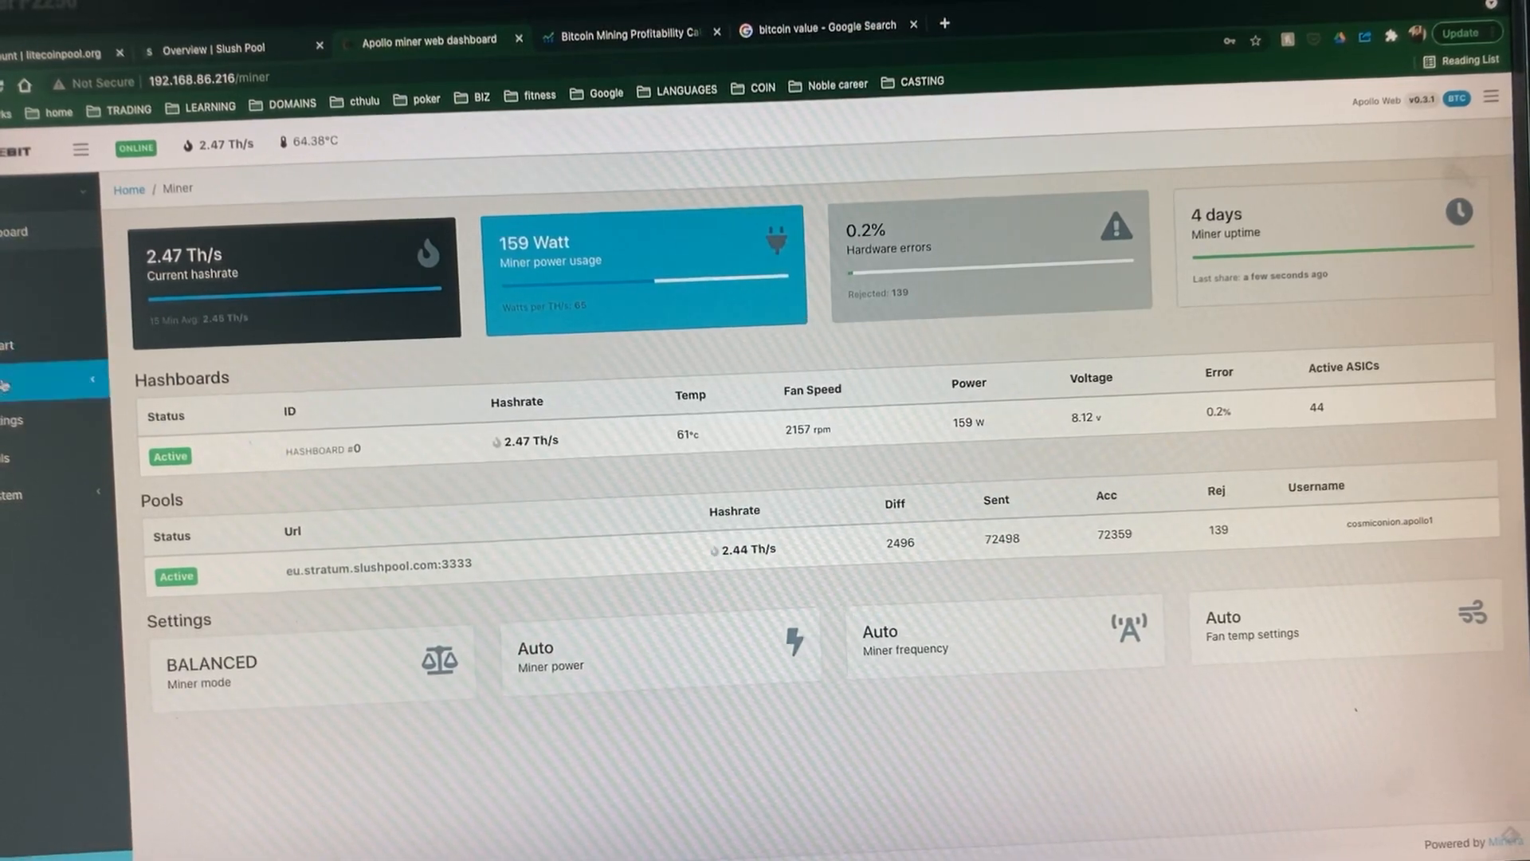
Step: Review the Slush Pool stratum server in Apollo's Pools settings, then open a new tab
{"action": "left_click", "coordinate": [30, 420]}
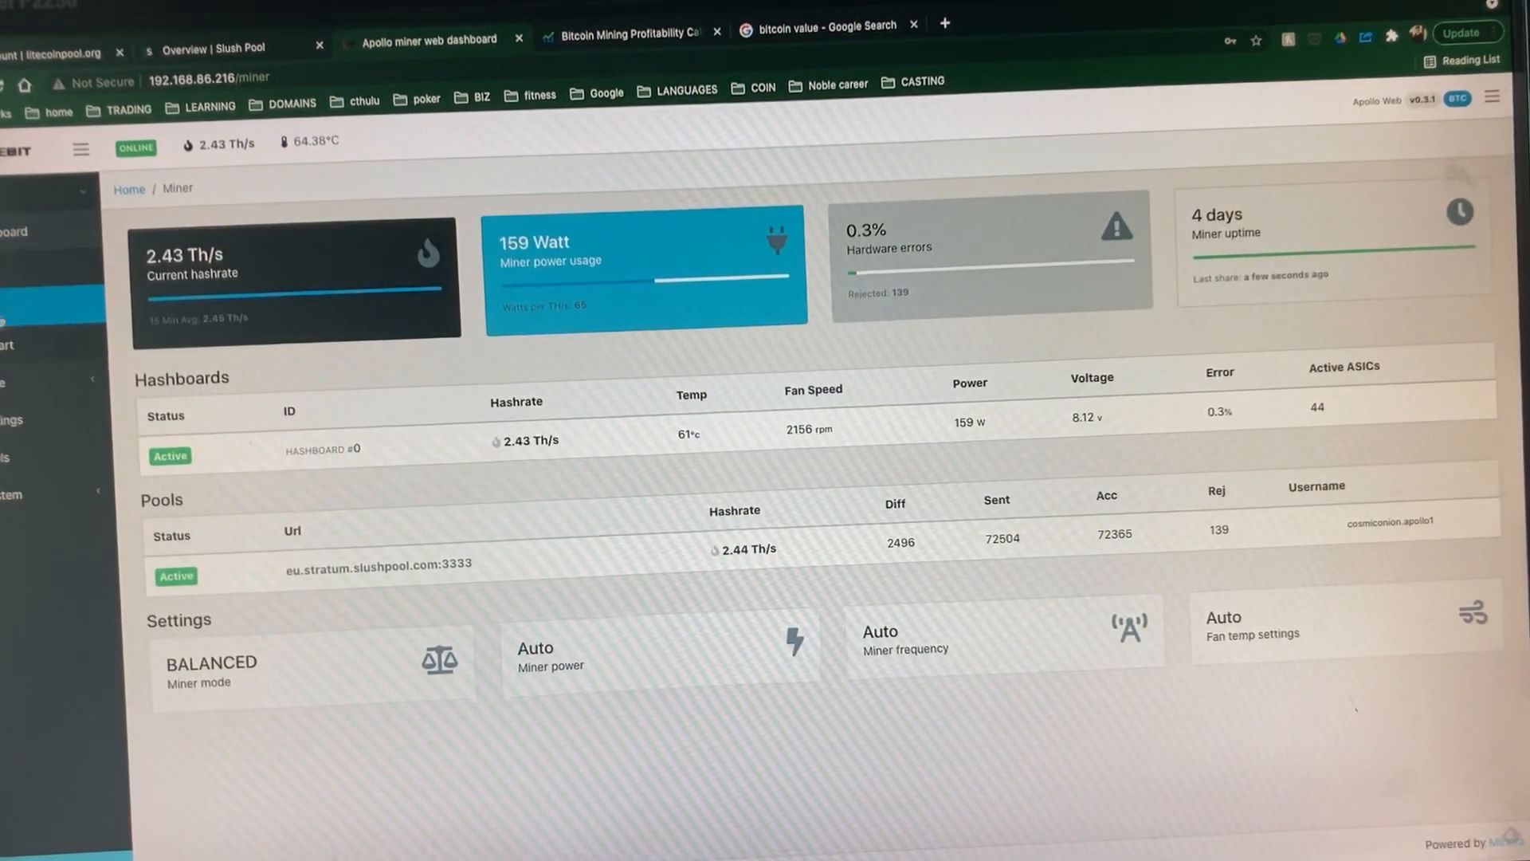
{"action": "left_click", "coordinate": [30, 452]}
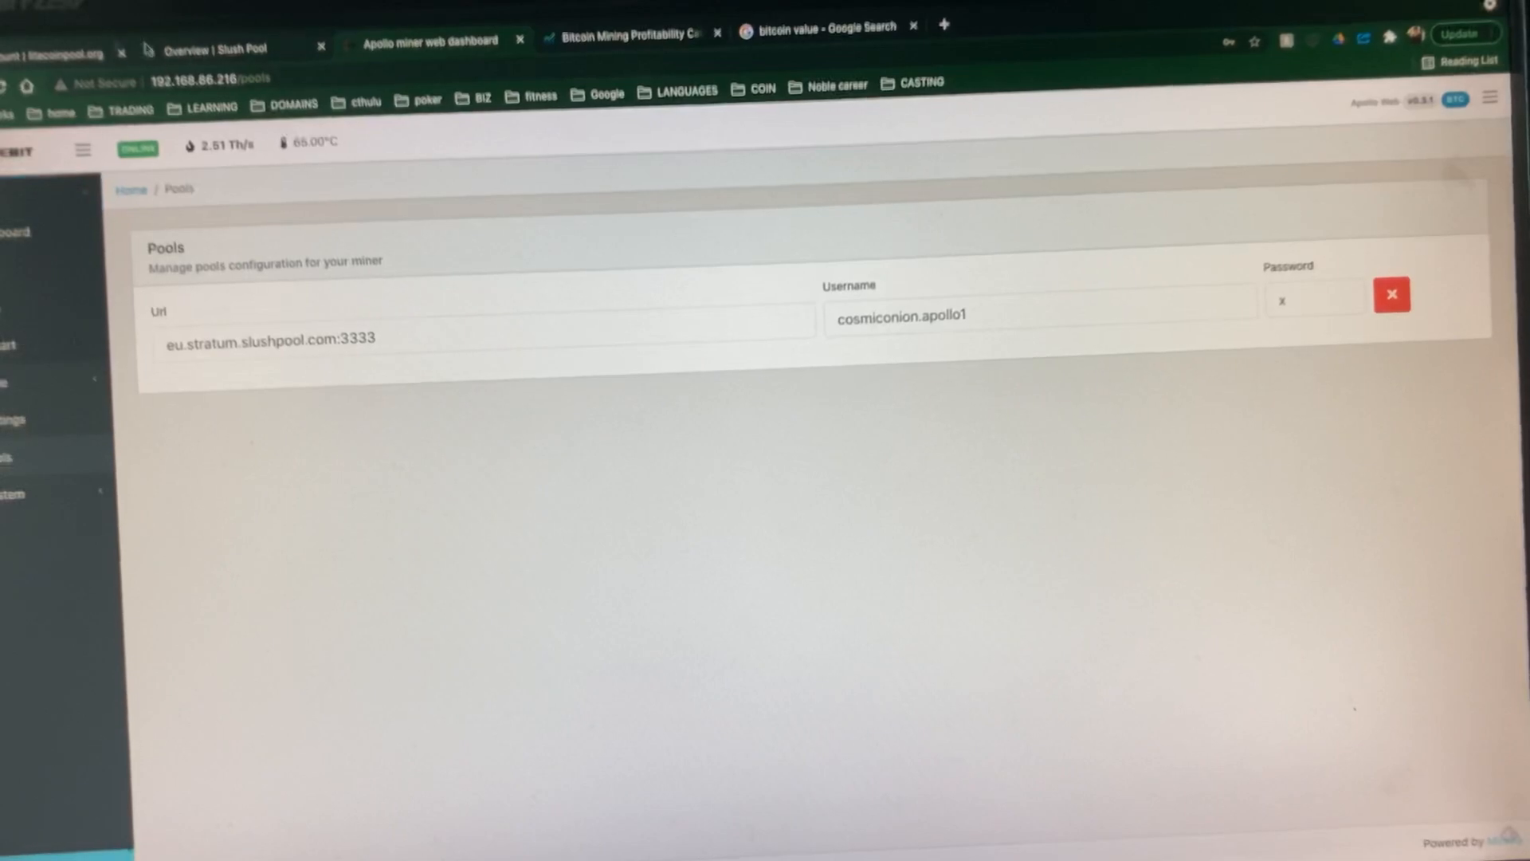
{"action": "left_click", "coordinate": [210, 47]}
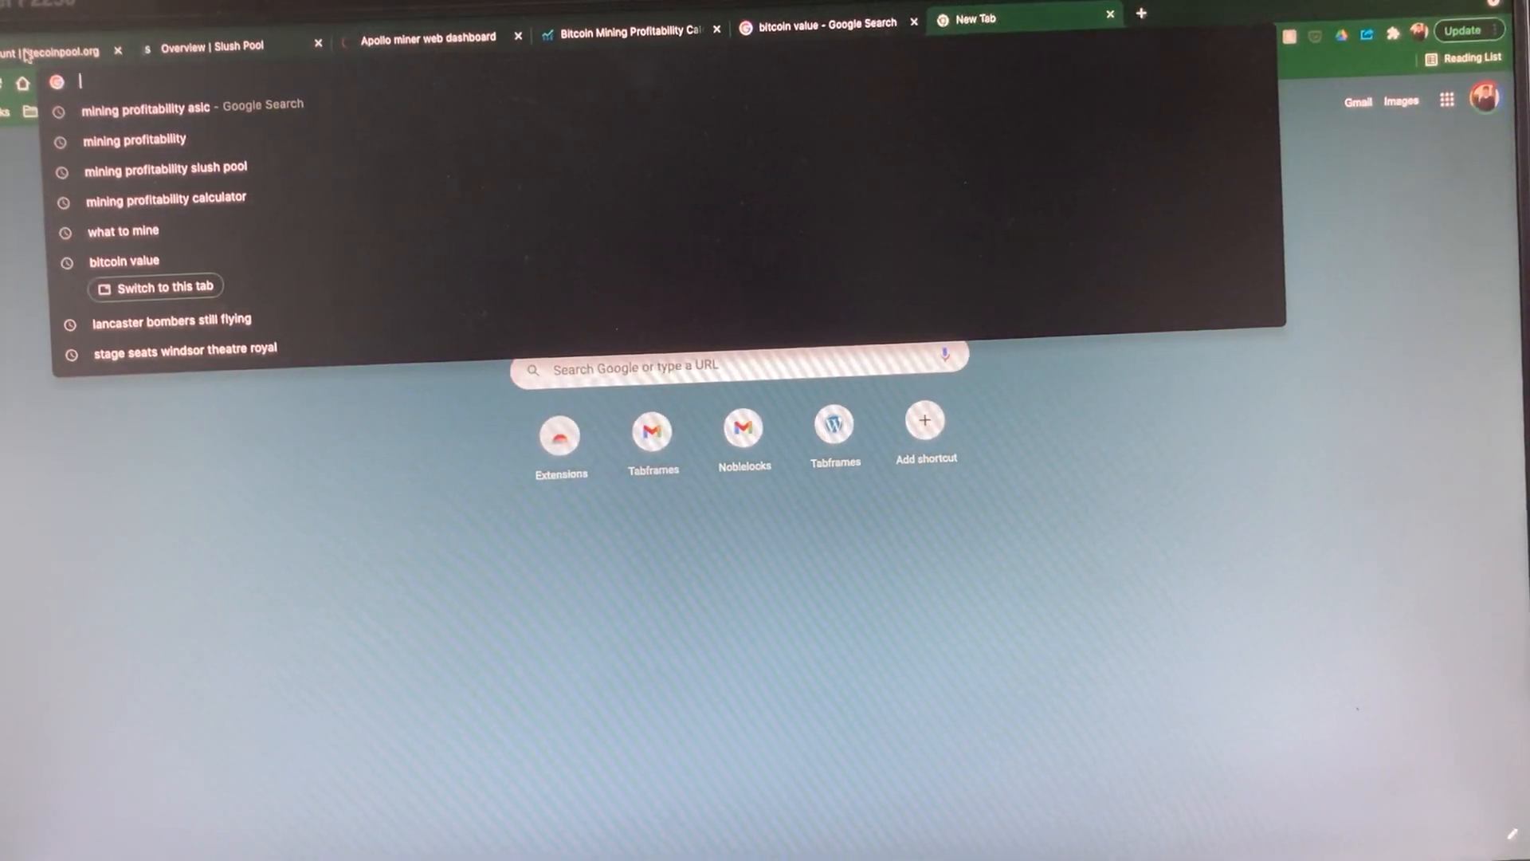
Step: Show the litecoinpool.org account page with the 102.8 MH/s worker and rewards summary
{"action": "left_click", "coordinate": [58, 51]}
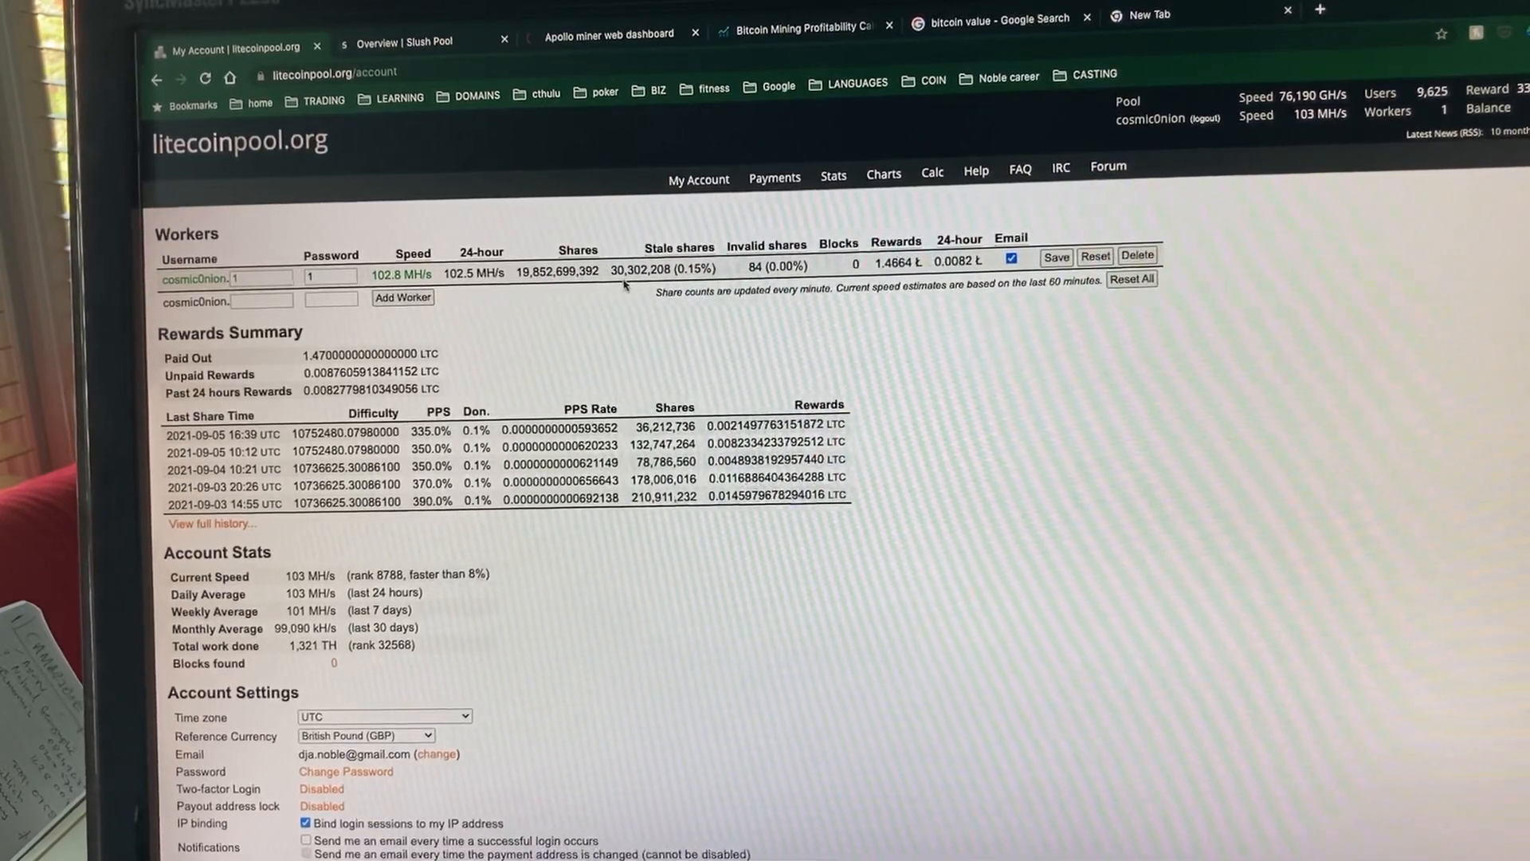
{"action": "mouse_move", "coordinate": [639, 334]}
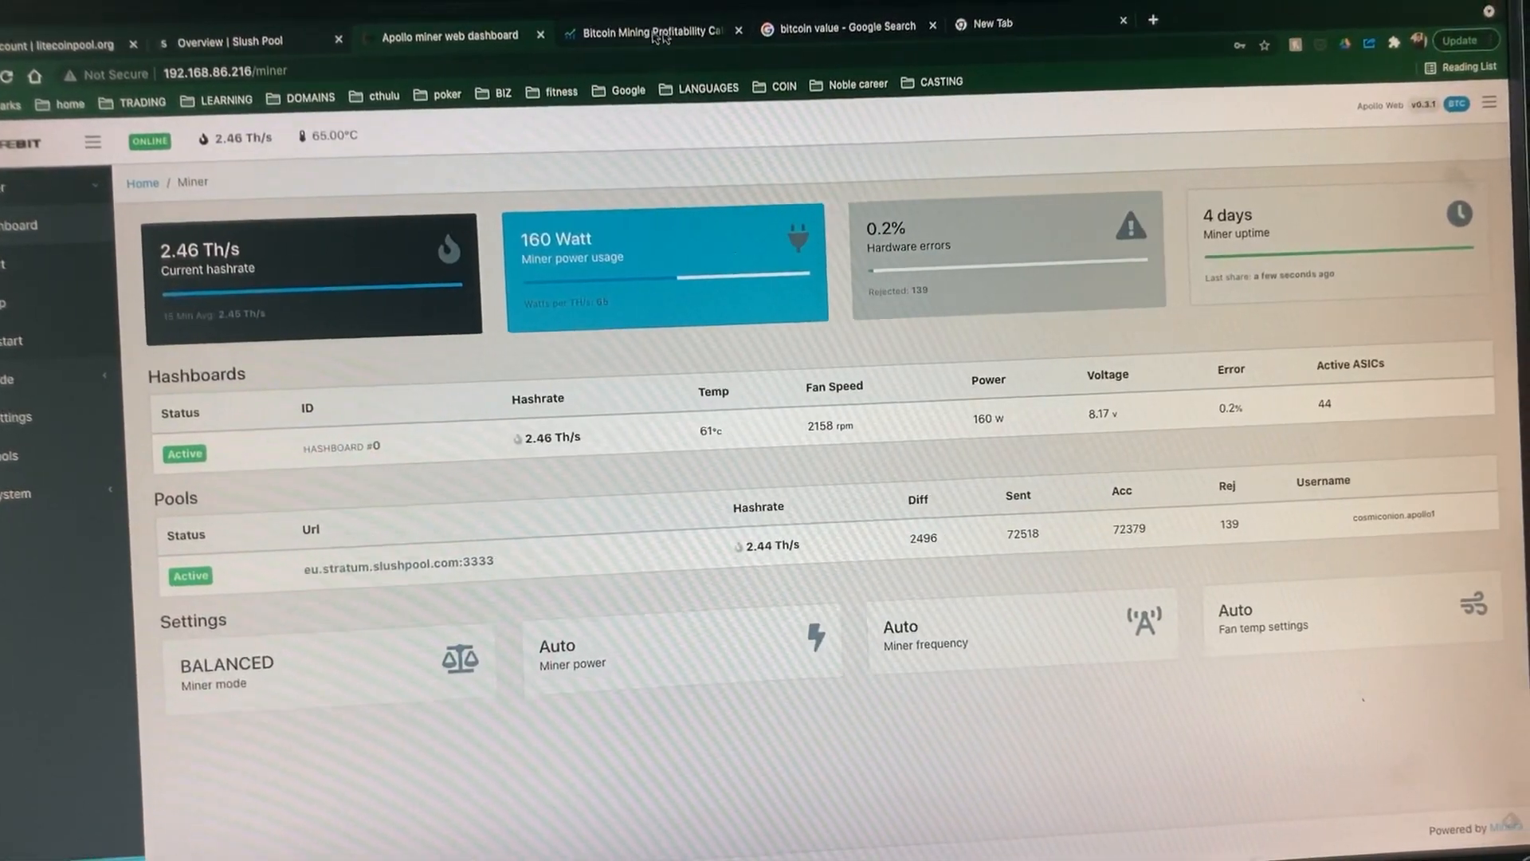
Step: Glance at the calculator and bitcoin price, then show Slush Pool's 30-day rewards chart
{"action": "left_click", "coordinate": [644, 31]}
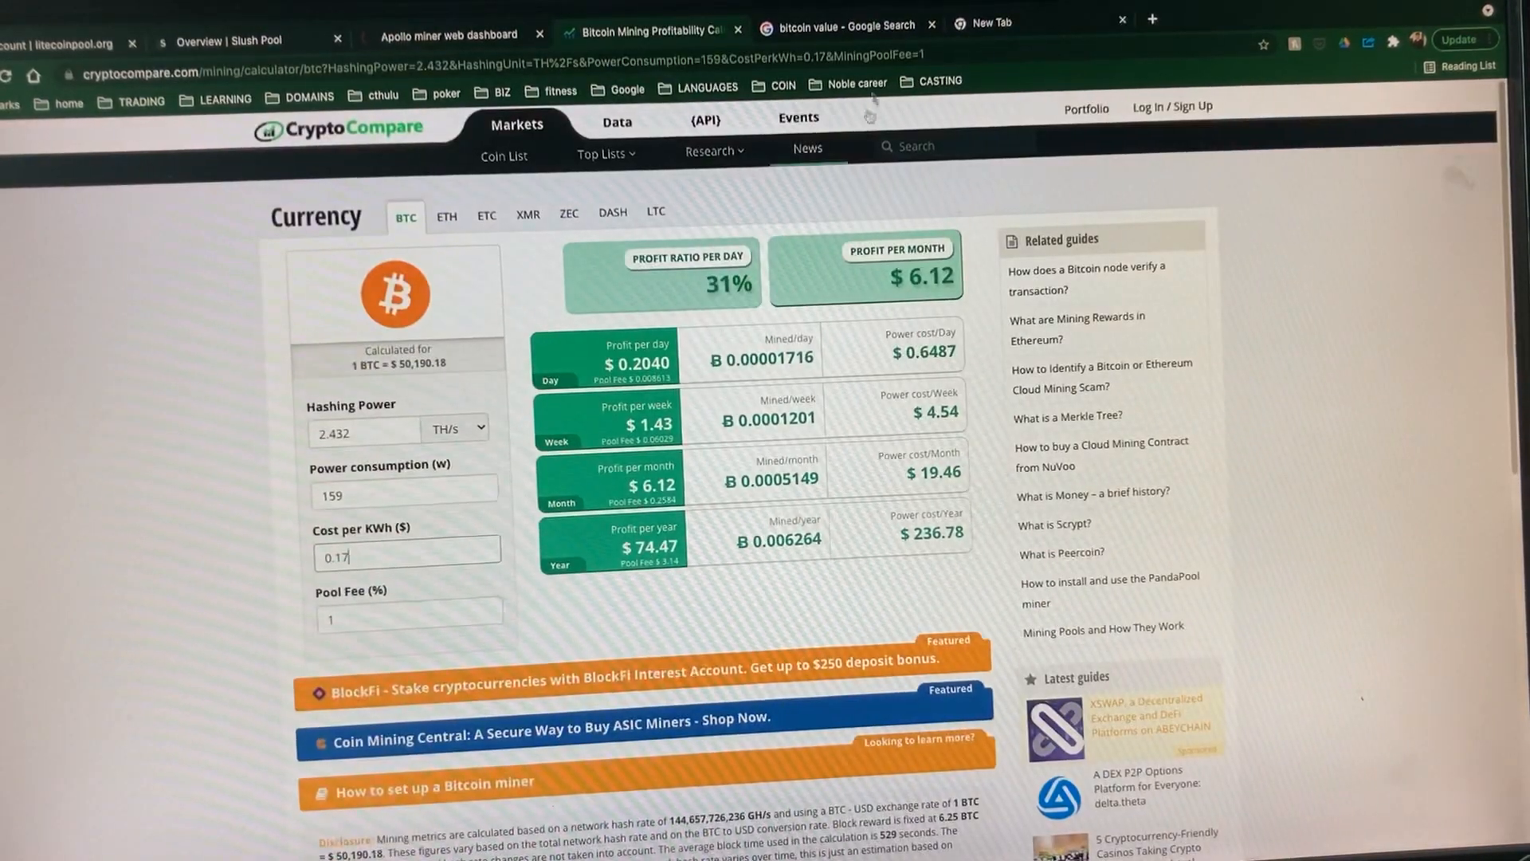
{"action": "left_click", "coordinate": [843, 24]}
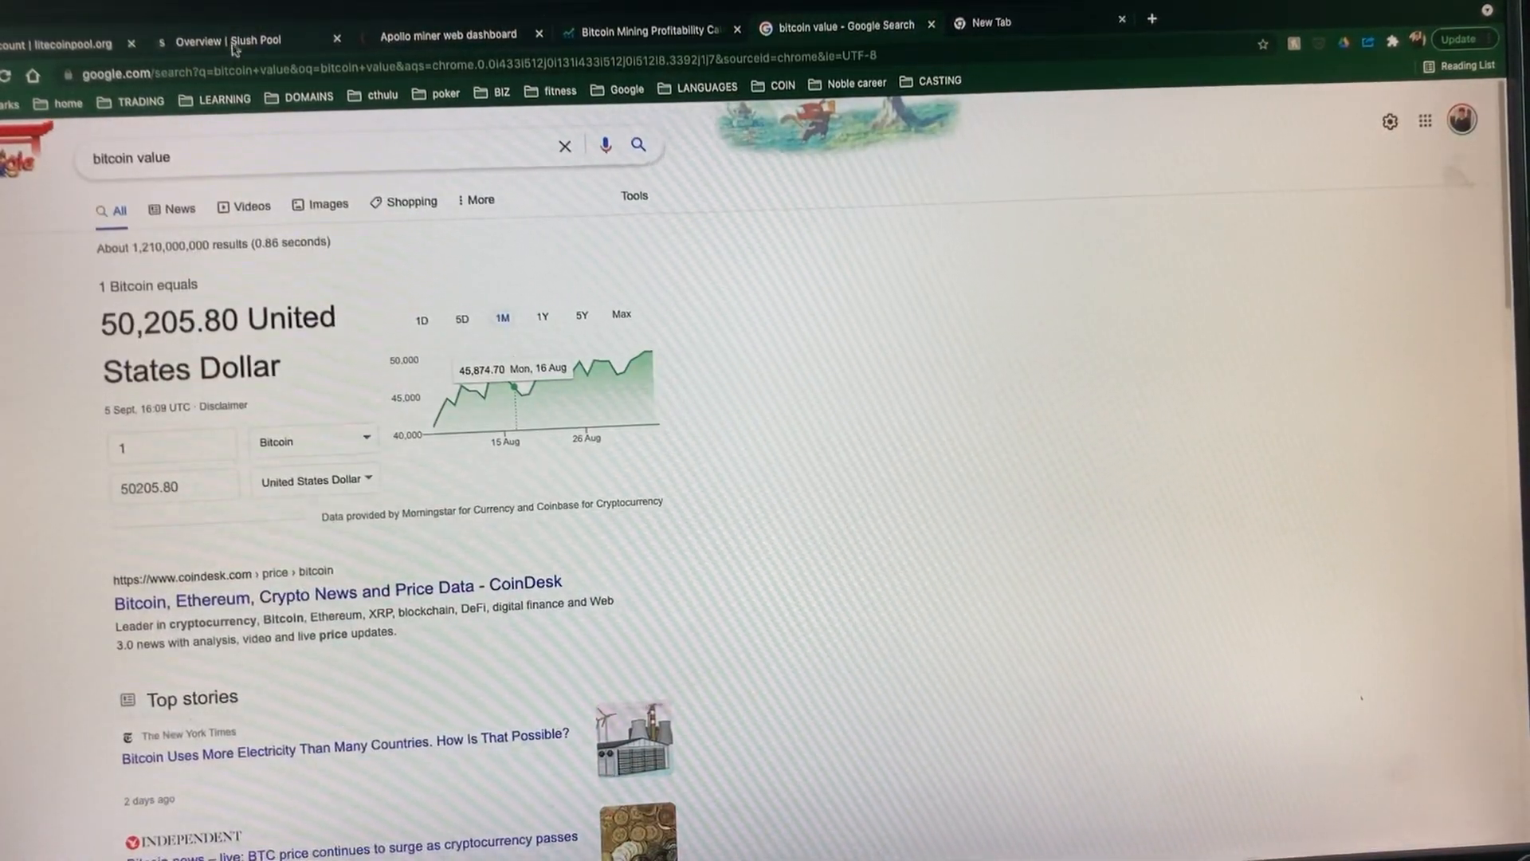
{"action": "left_click", "coordinate": [229, 40]}
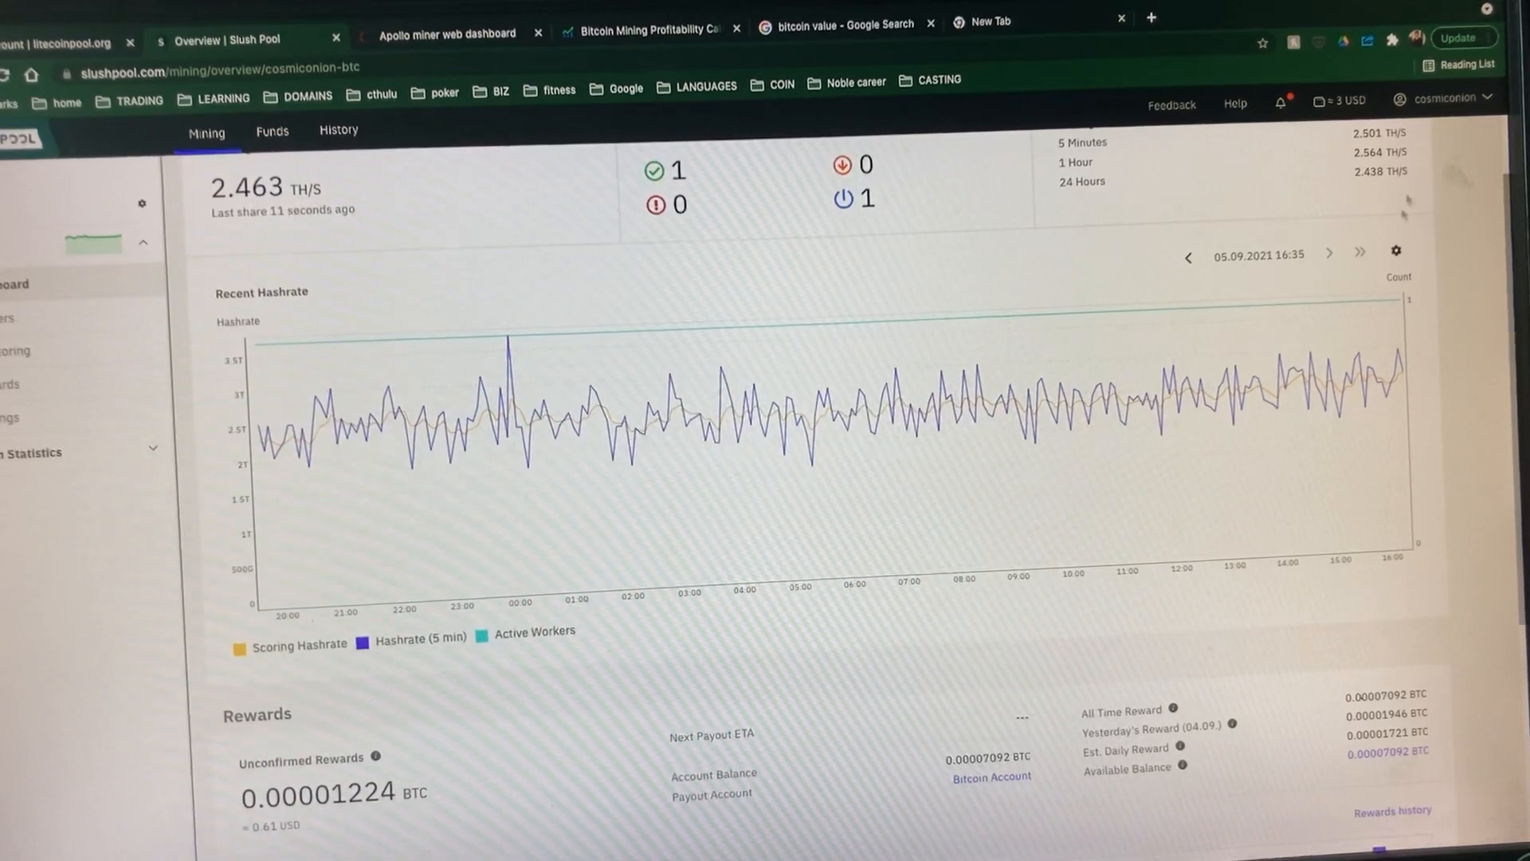
{"action": "scroll", "scroll_direction": "down", "scroll_amount": 3}
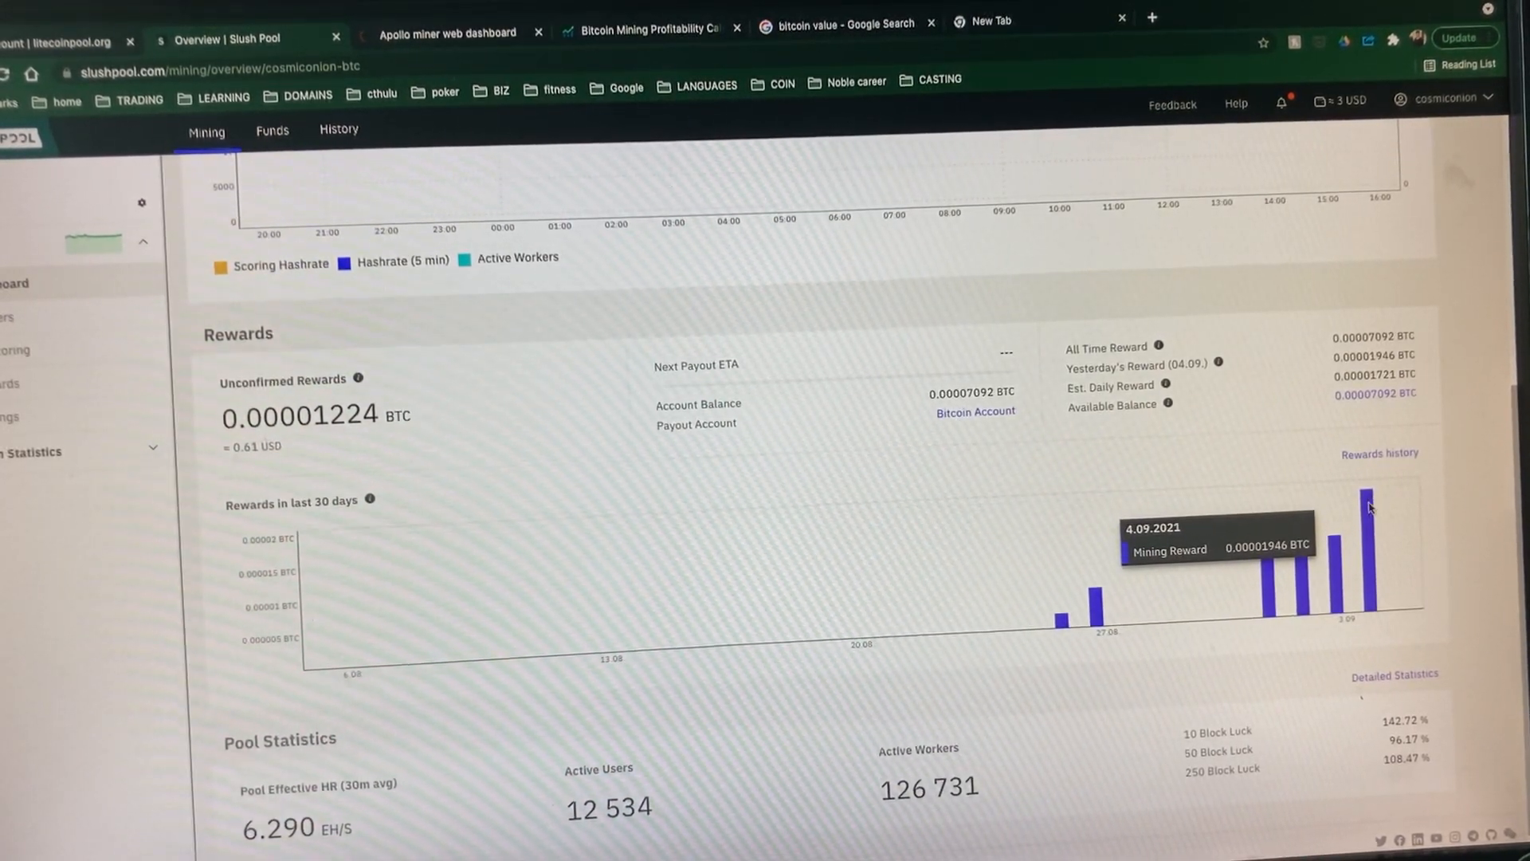
{"action": "mouse_move", "coordinate": [1292, 544]}
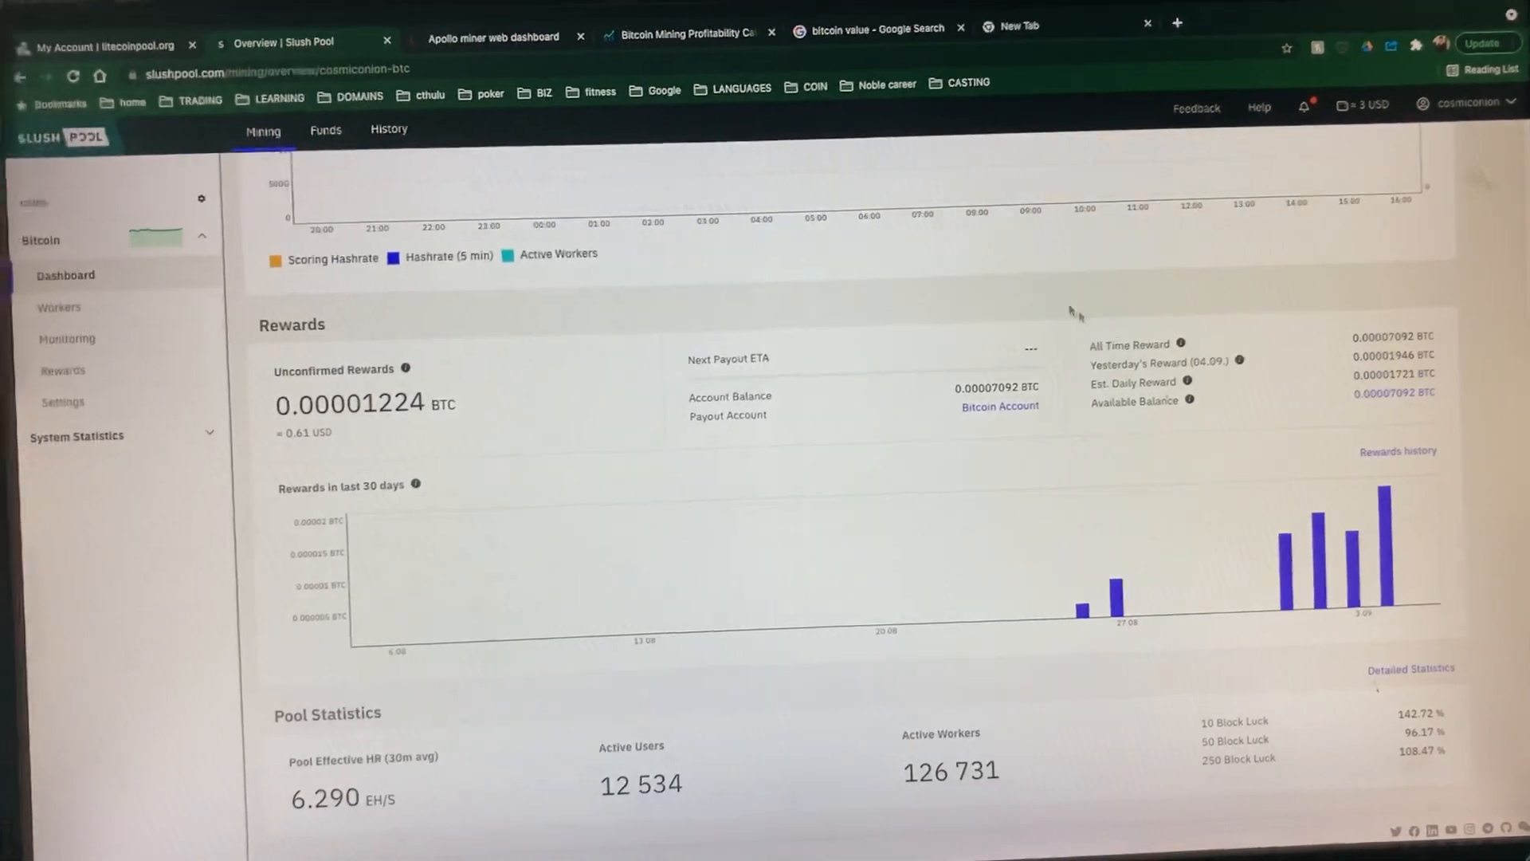
Step: Check node status (699,178 blocks, 10/32 connections), then return to the miner dashboard
{"action": "left_click", "coordinate": [492, 36]}
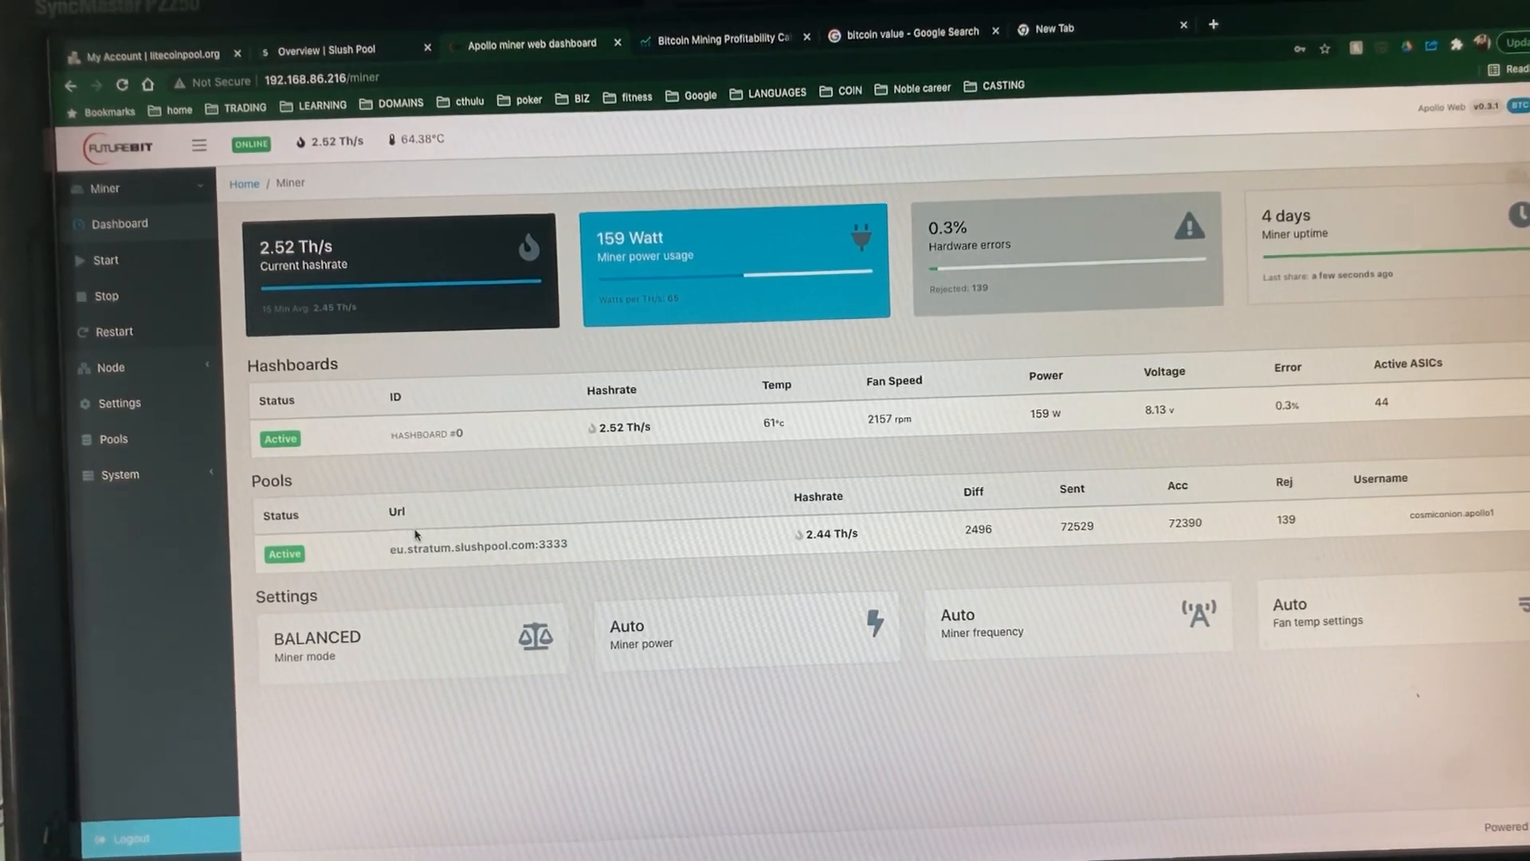
{"action": "mouse_move", "coordinate": [104, 297]}
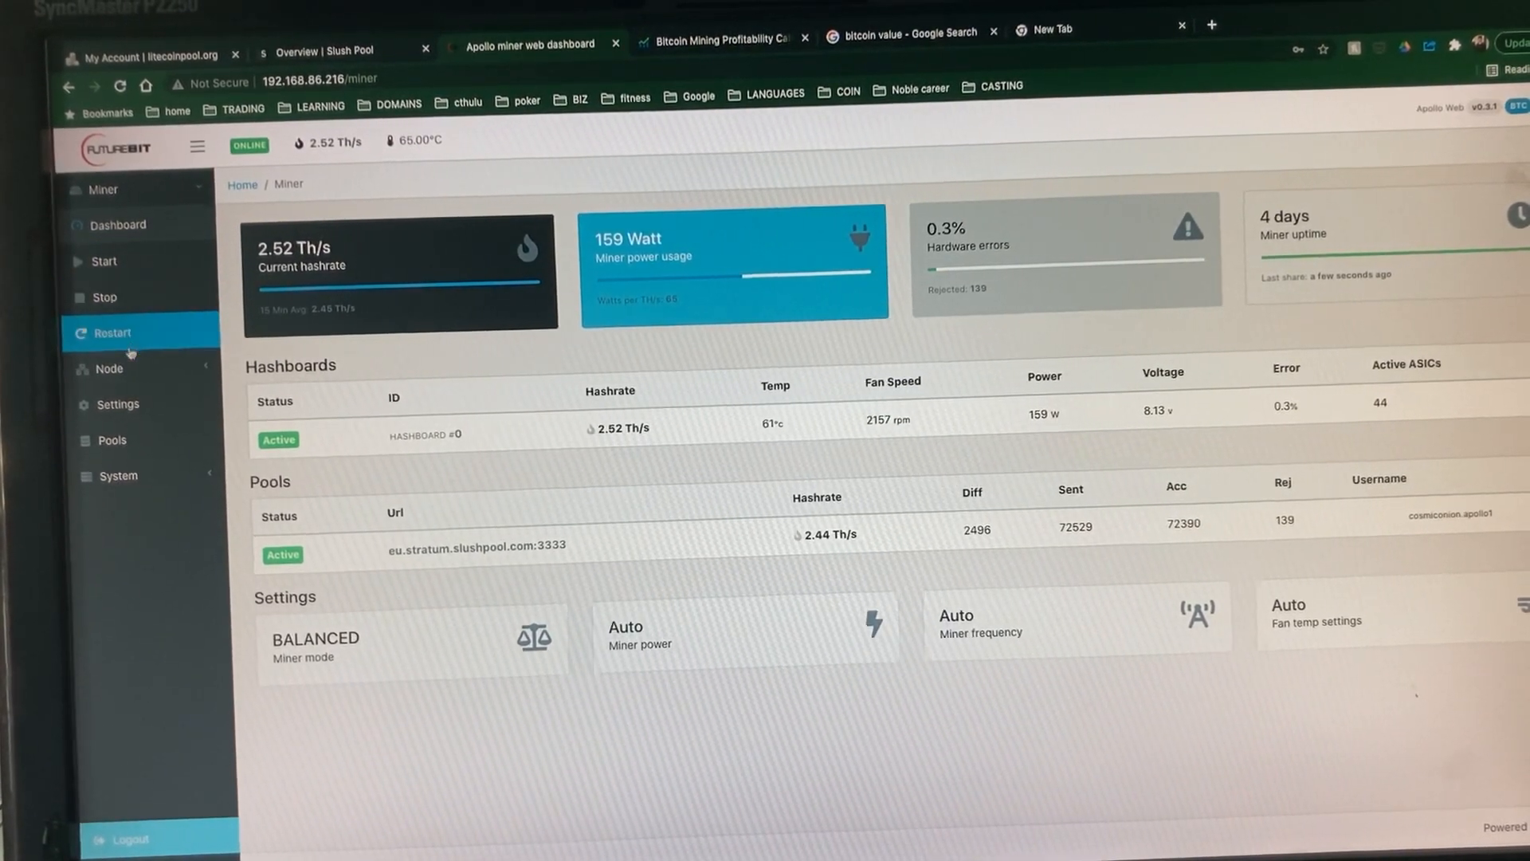
{"action": "left_click", "coordinate": [110, 368]}
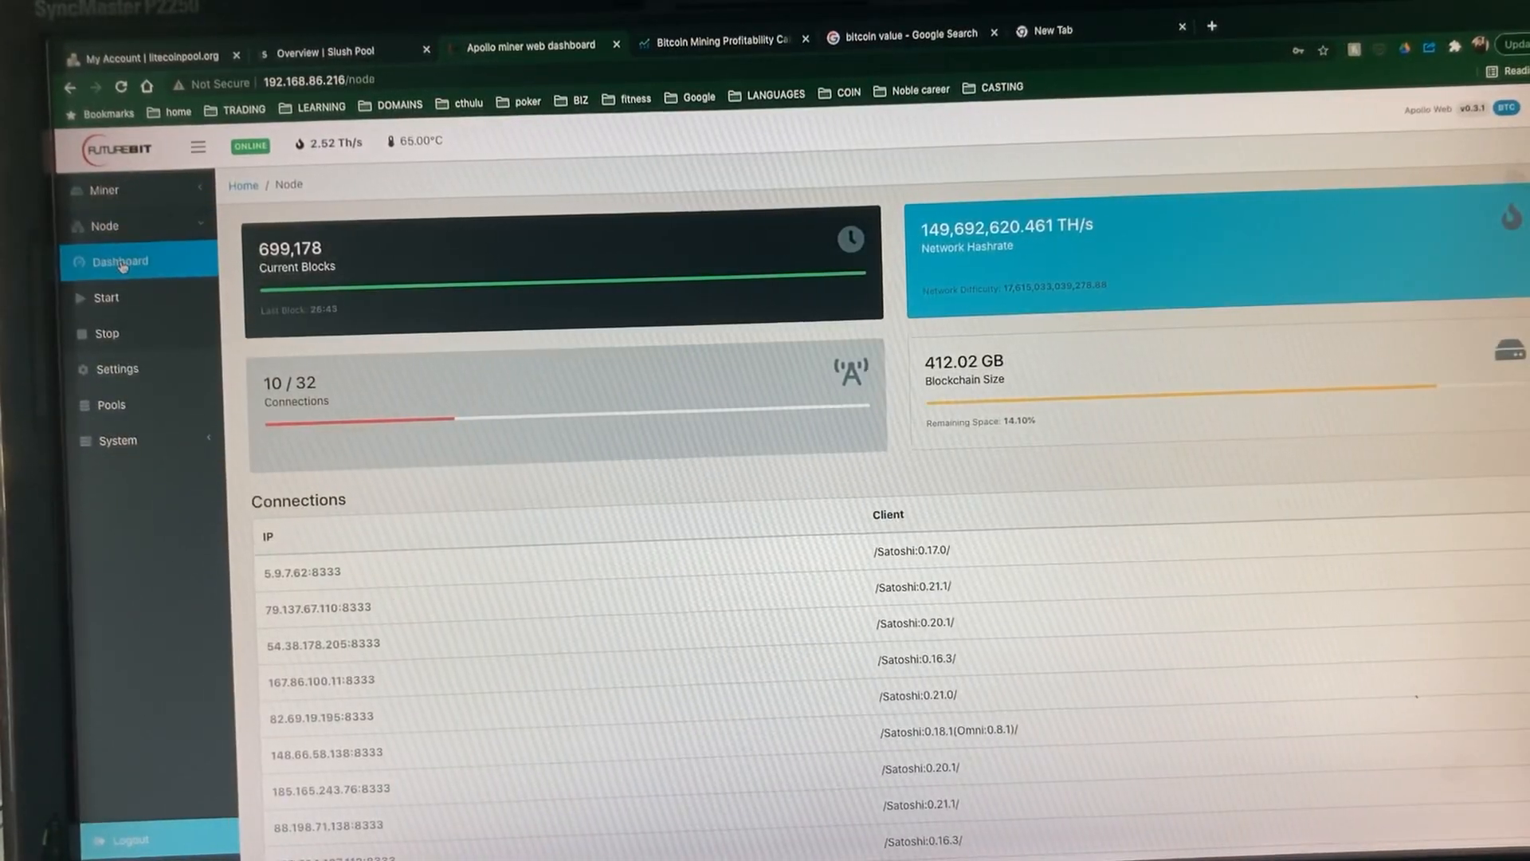
{"action": "left_click", "coordinate": [103, 190]}
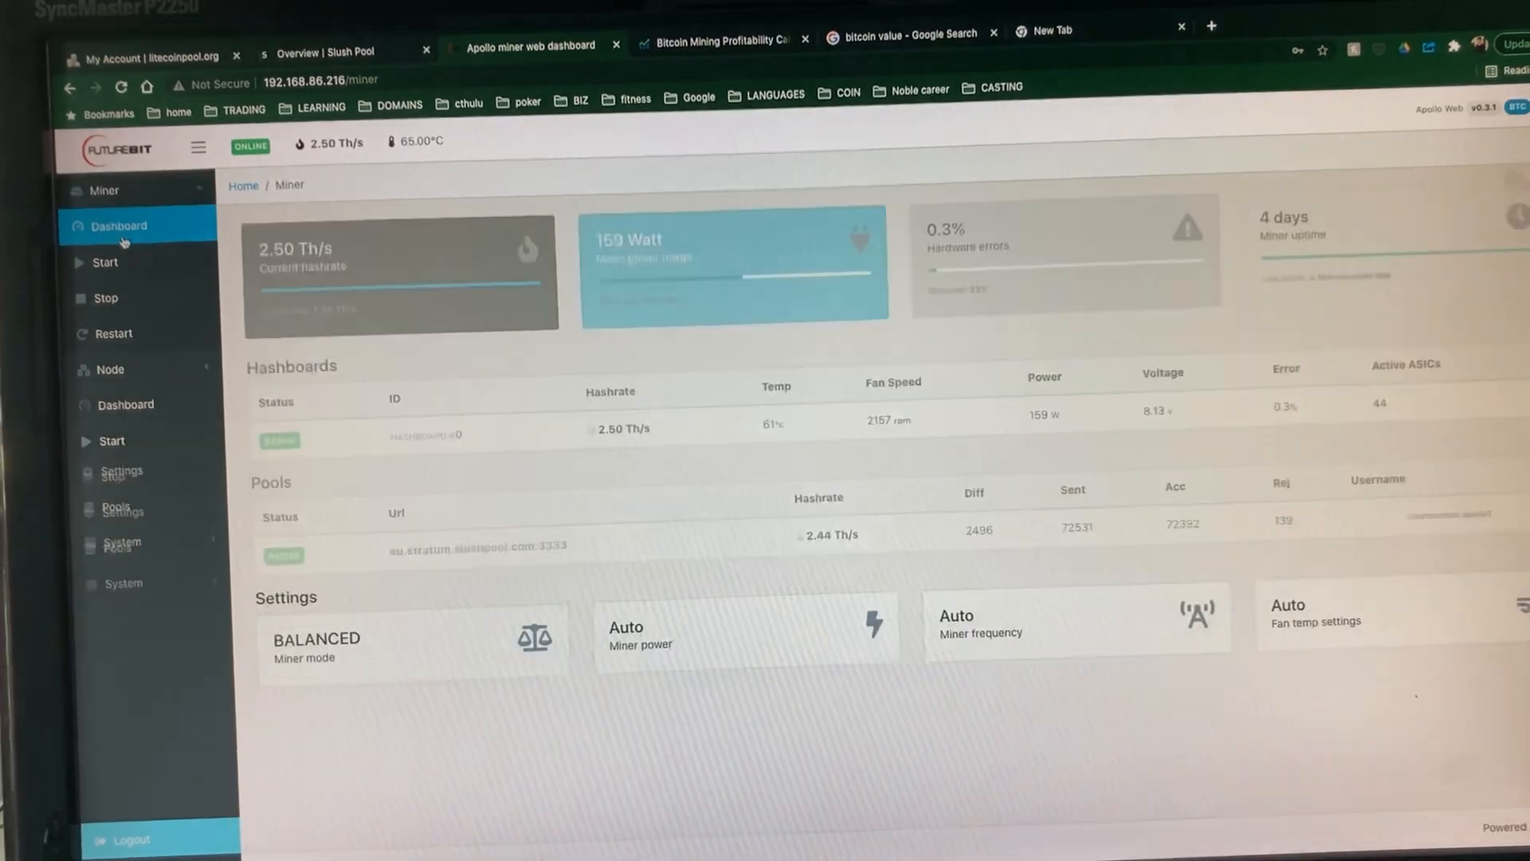